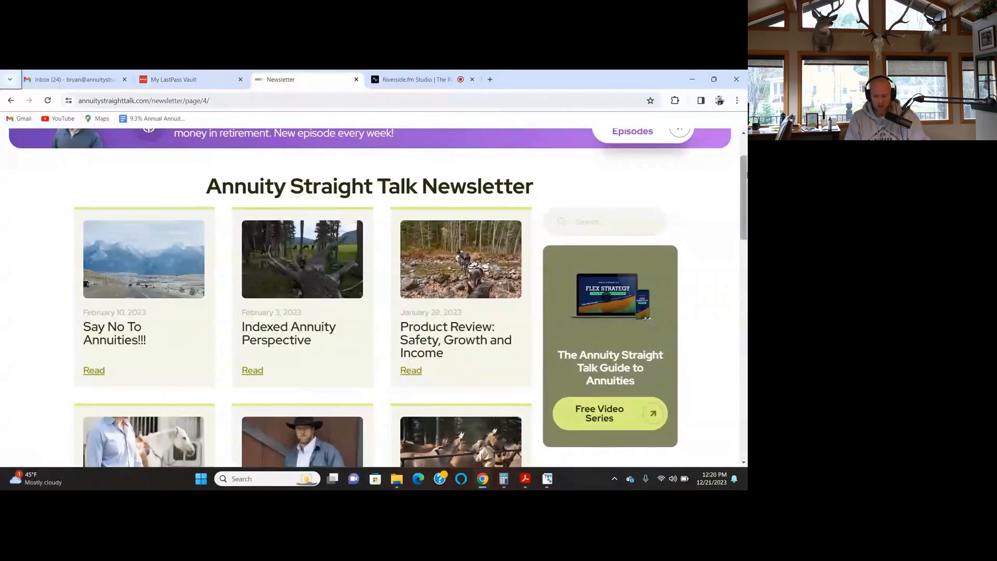
scroll(down, 3)
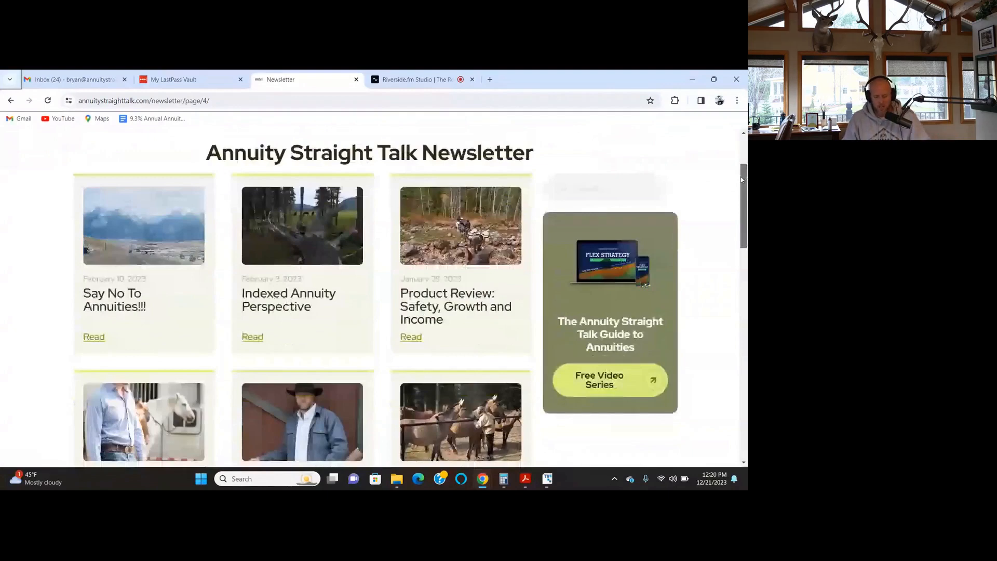
scroll(down, 3)
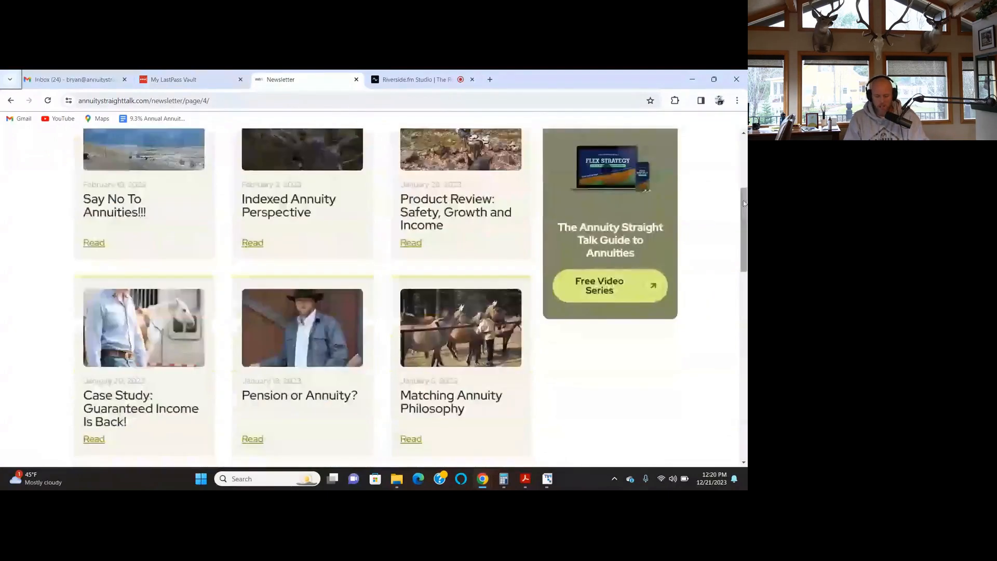
scroll(down, 3)
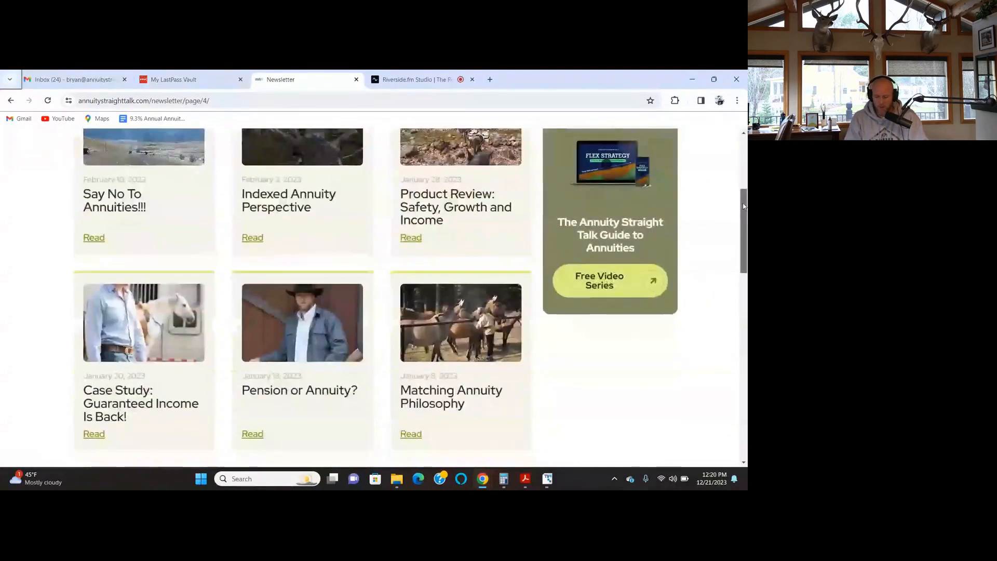
scroll(down, 3)
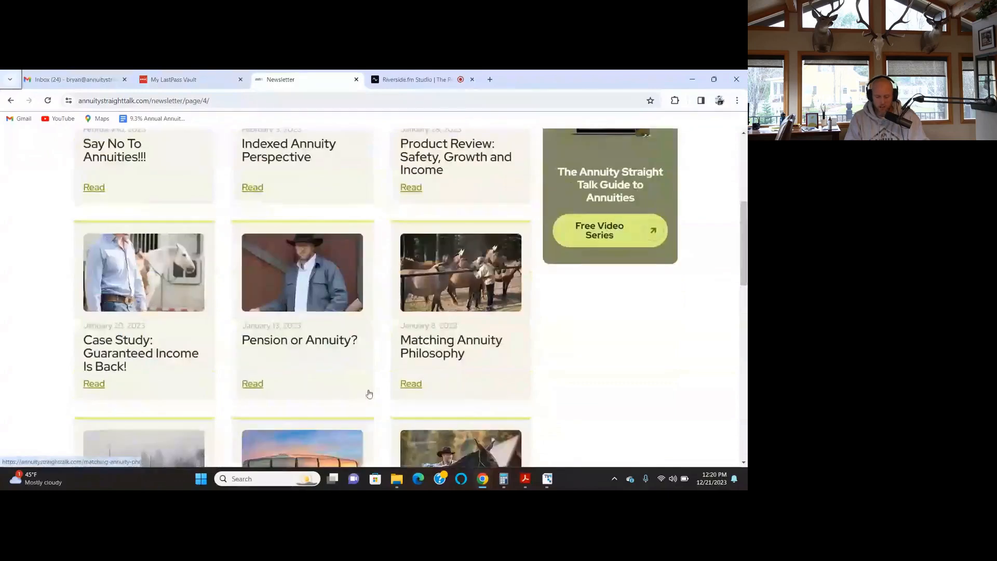
mouse_move(715, 235)
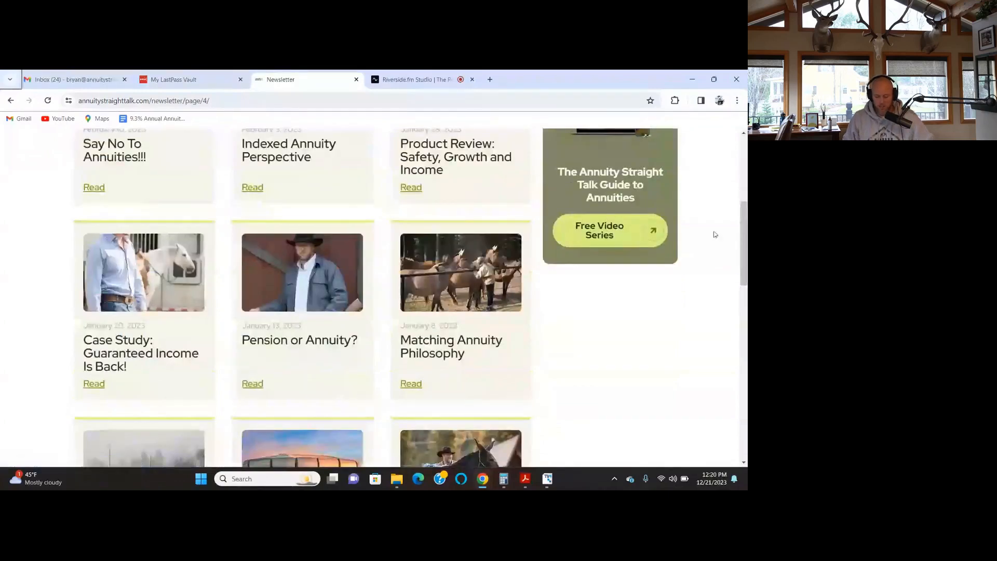
scroll(down, 3)
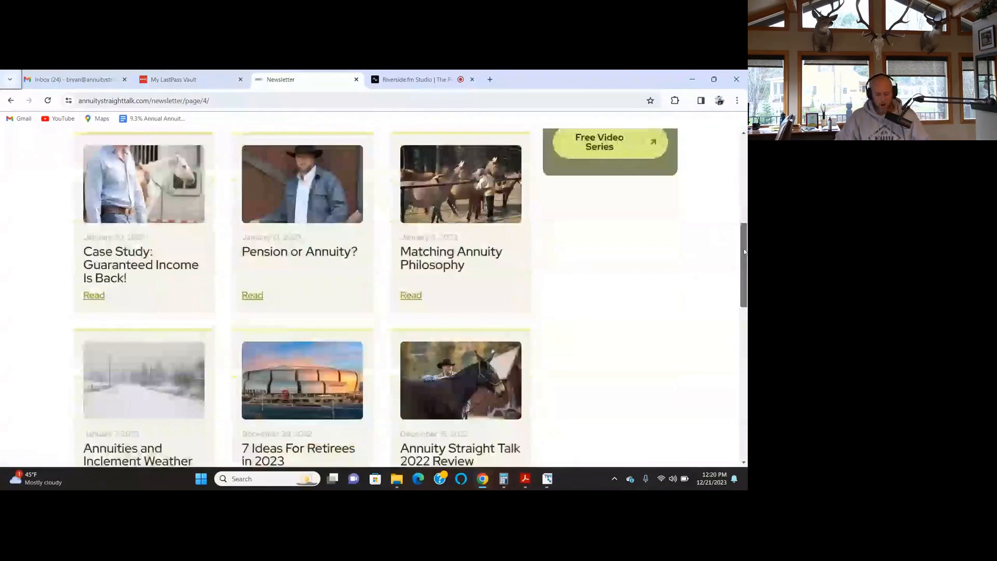
scroll(down, 3)
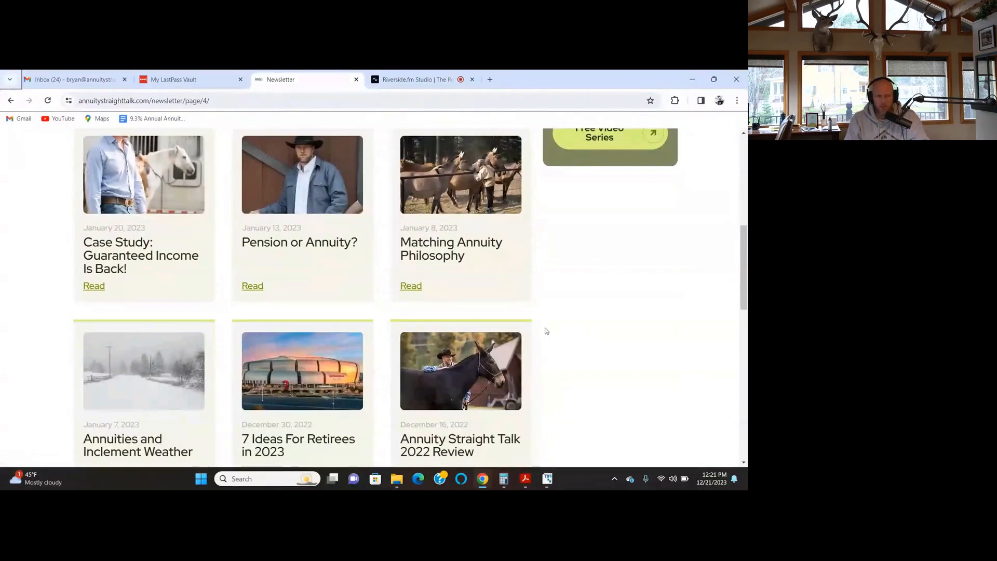
scroll(up, 3)
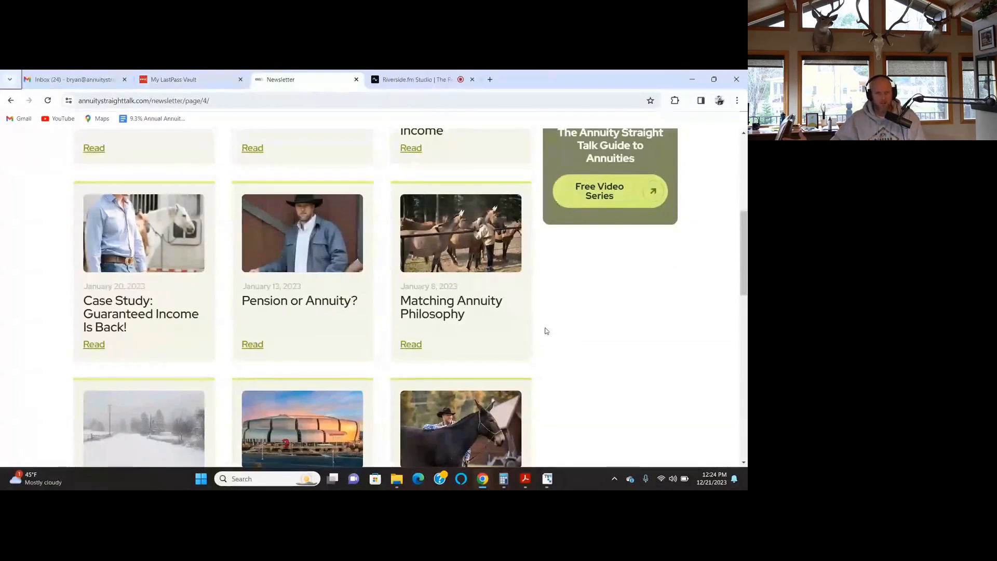
mouse_move(182, 305)
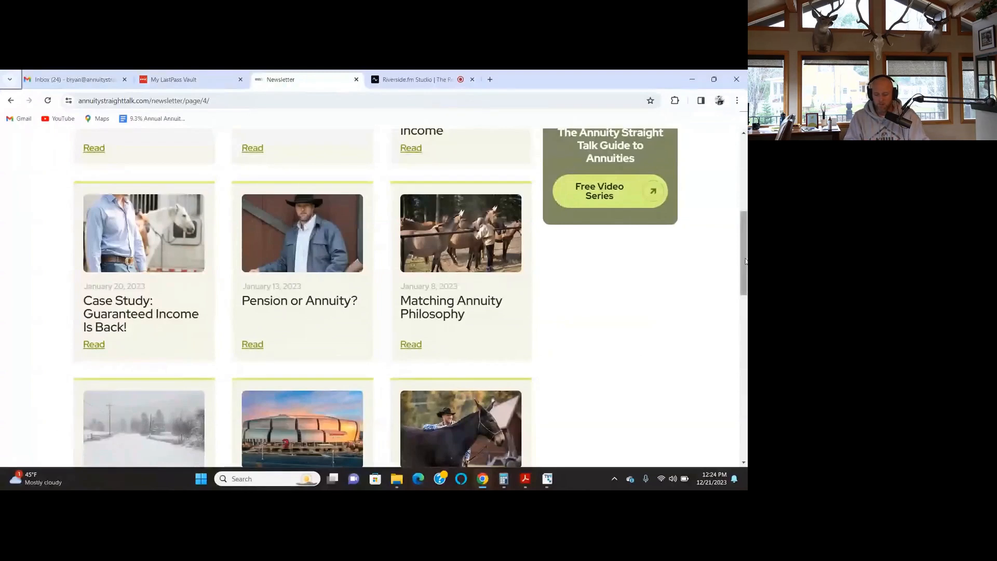
scroll(up, 3)
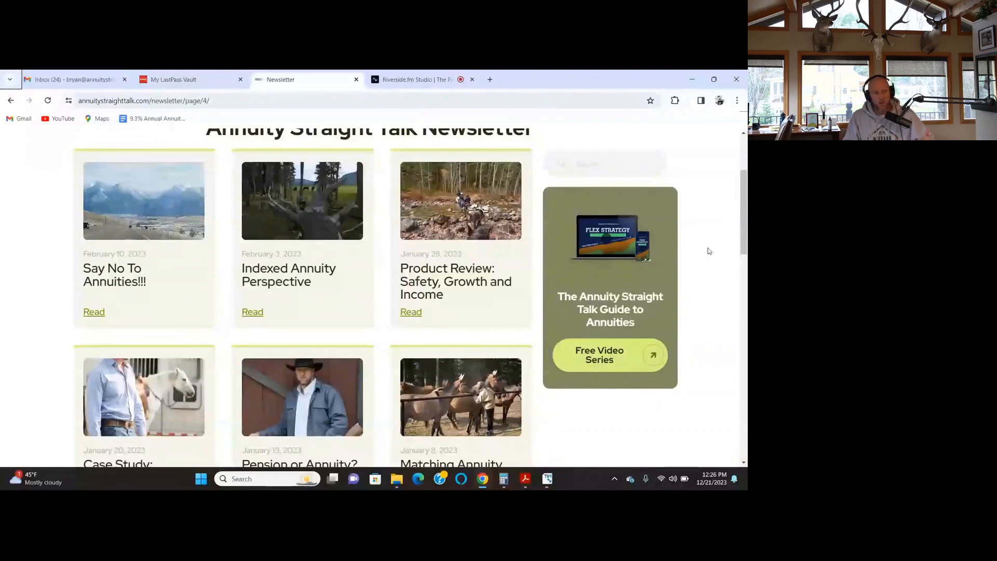
mouse_move(727, 212)
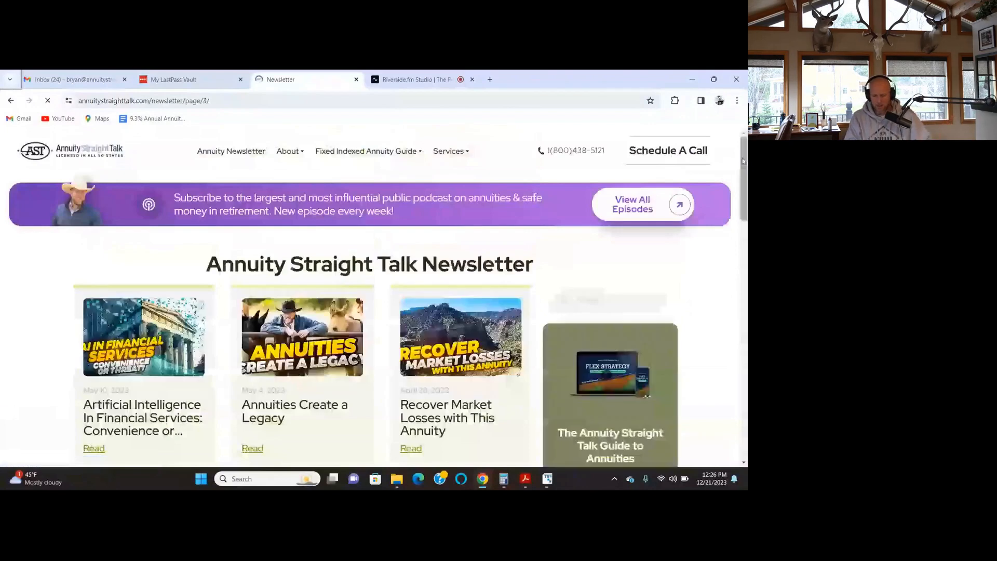
scroll(down, 3)
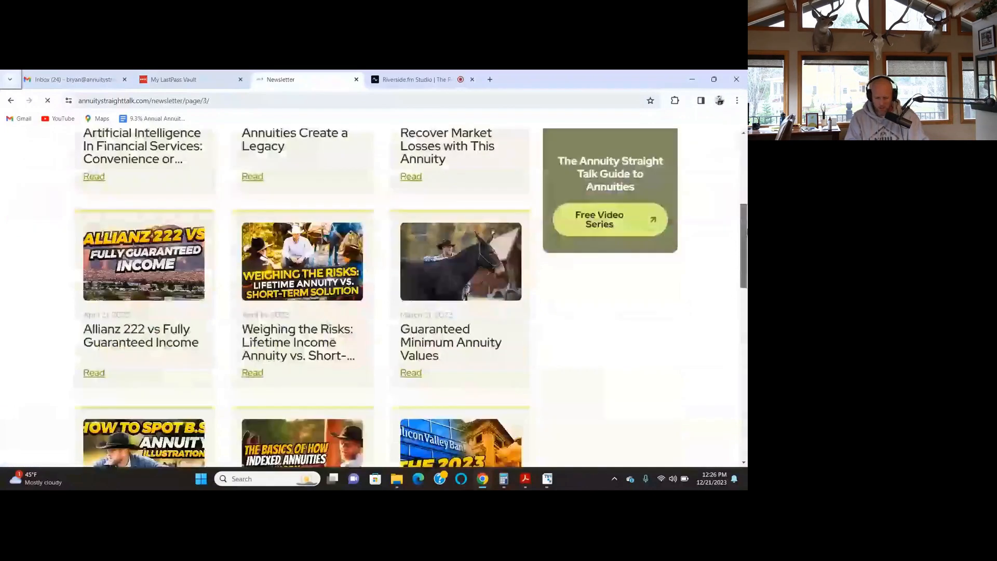
scroll(down, 3)
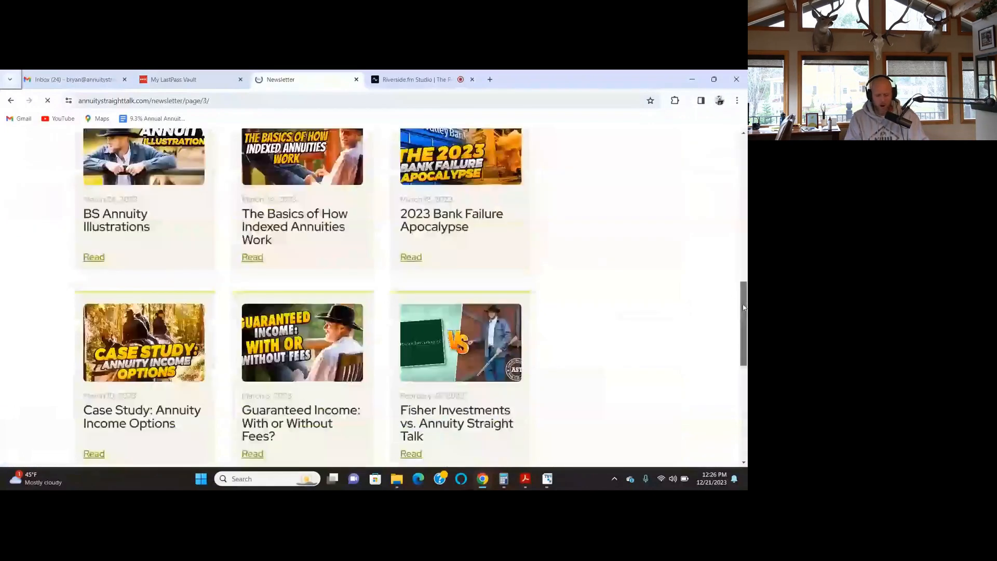
scroll(down, 3)
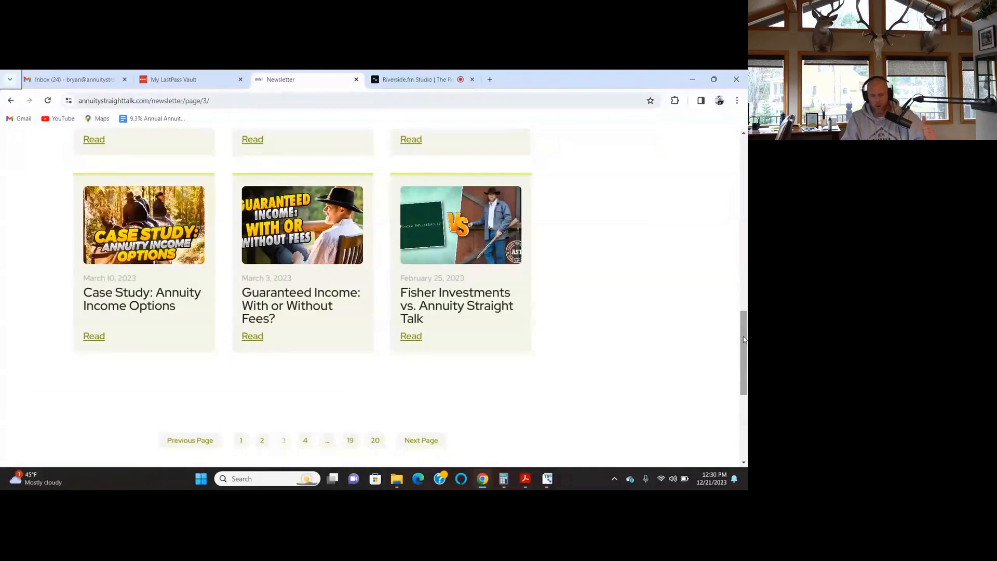
scroll(up, 3)
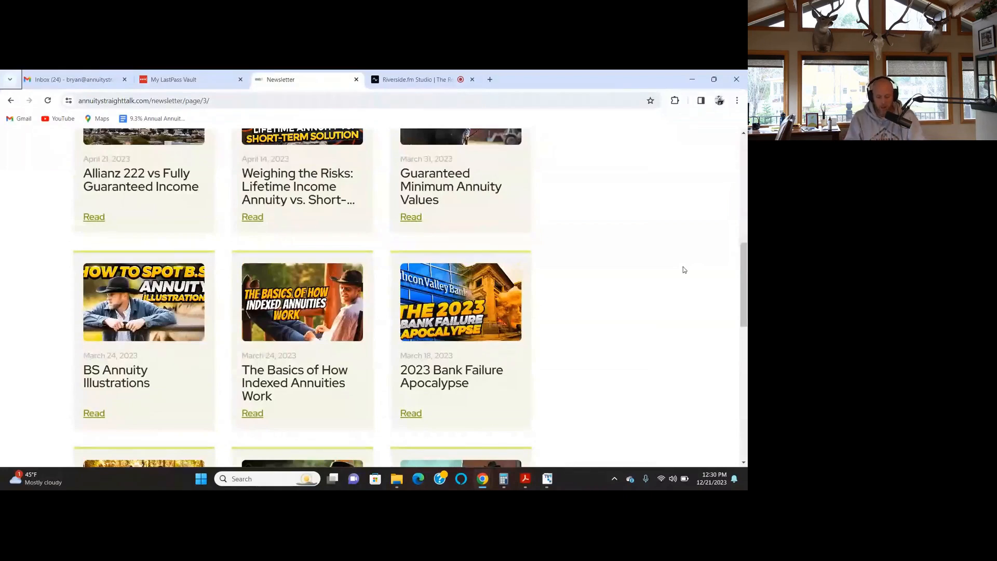
mouse_move(694, 269)
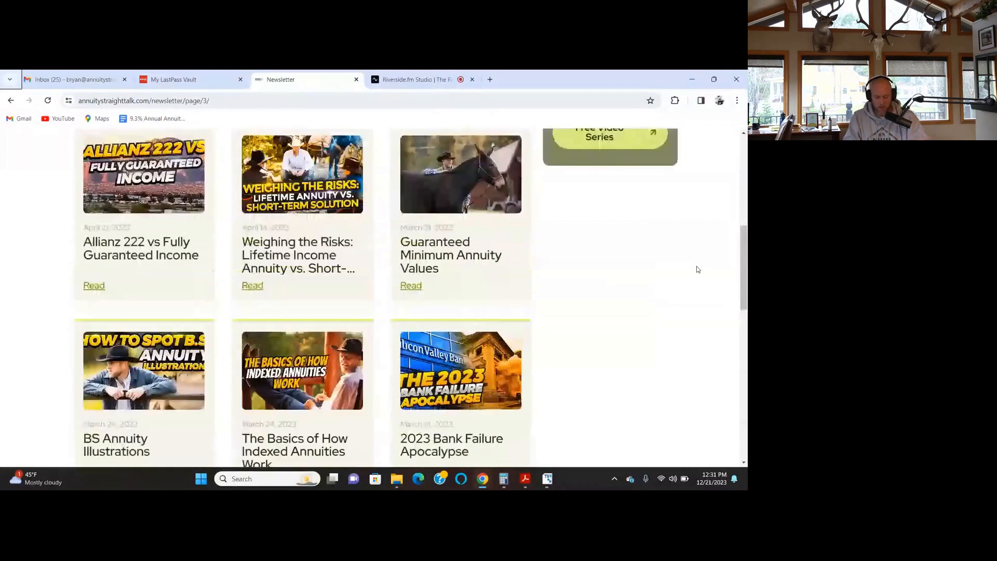
scroll(up, 3)
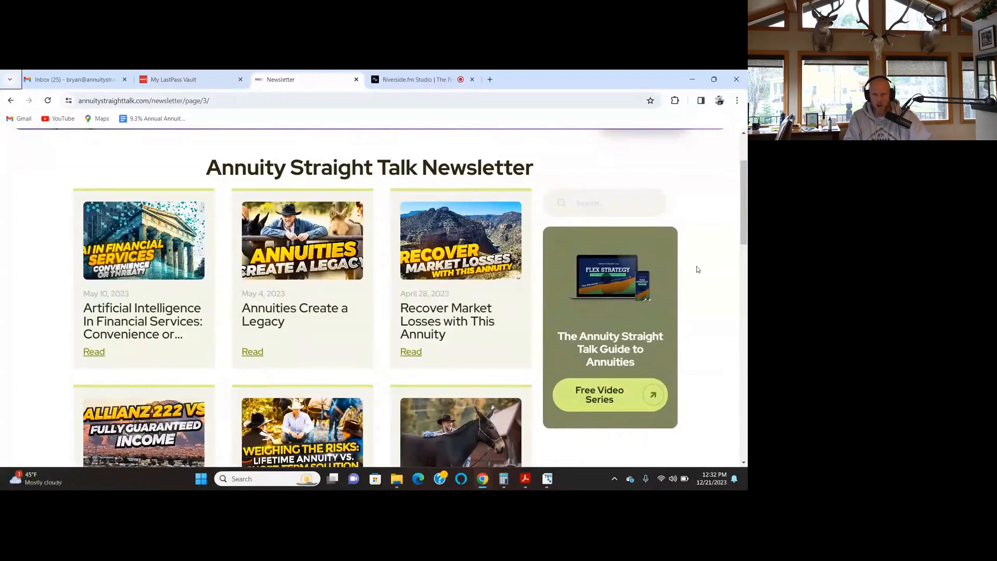
scroll(up, 3)
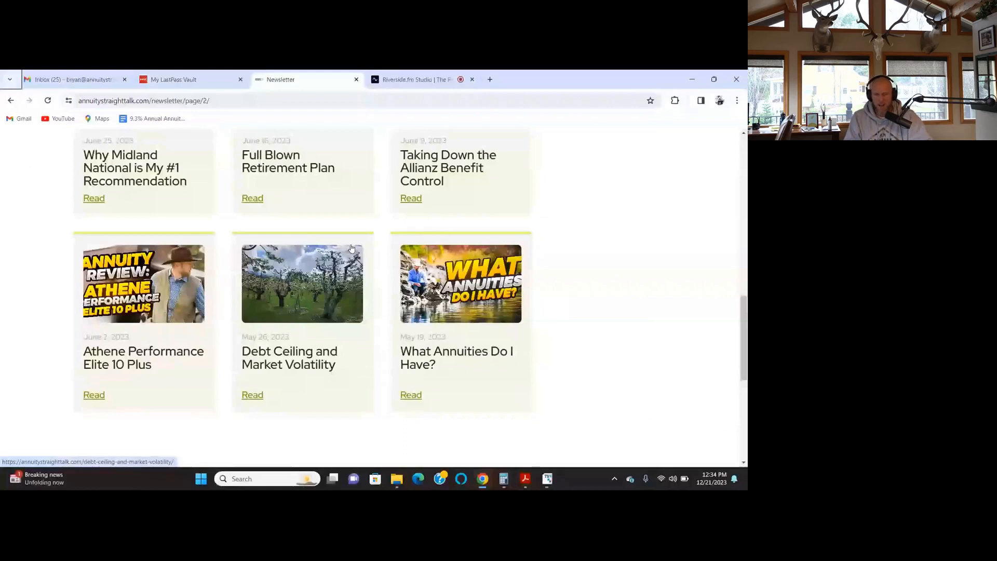
scroll(down, 3)
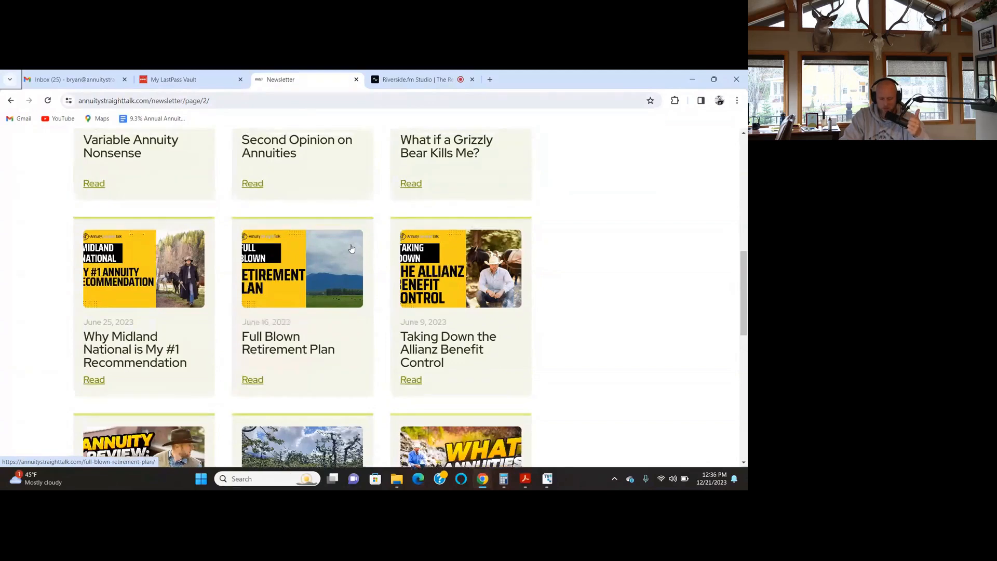
scroll(down, 3)
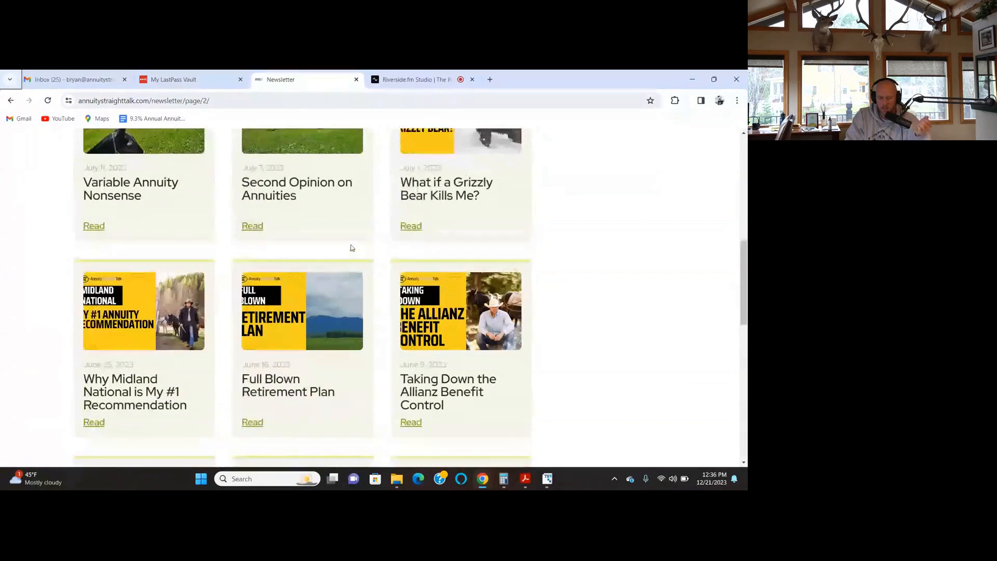
scroll(up, 3)
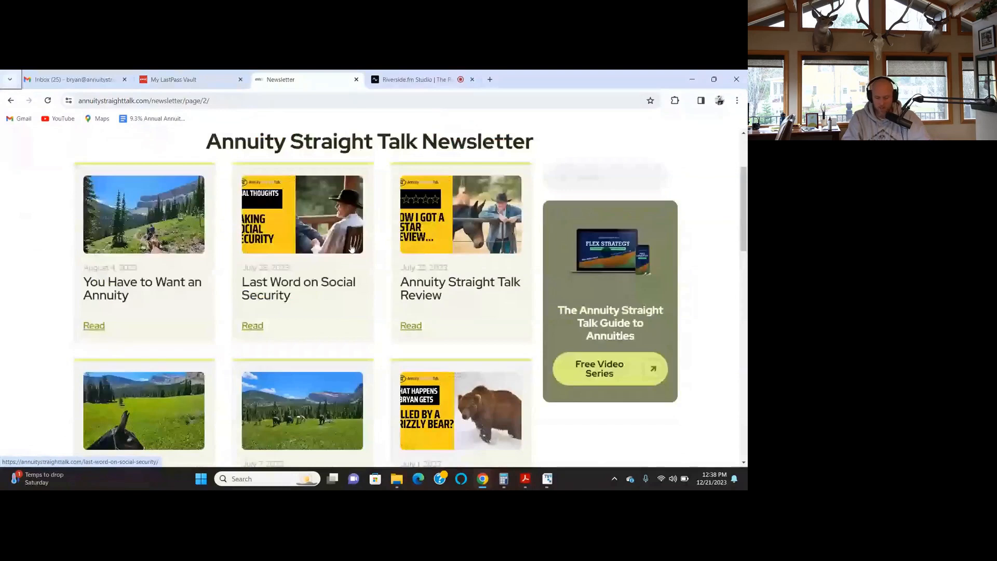
scroll(down, 3)
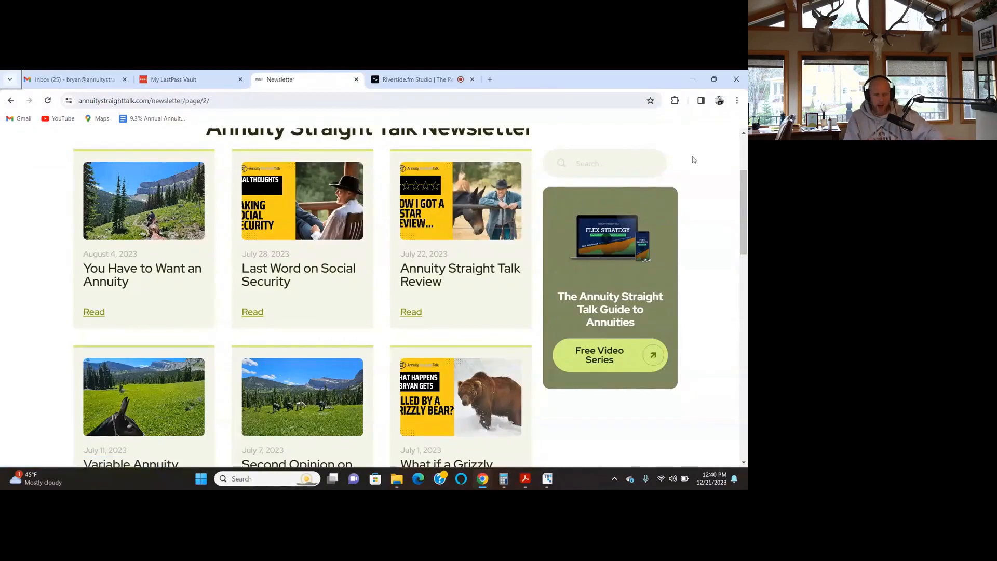
mouse_move(733, 195)
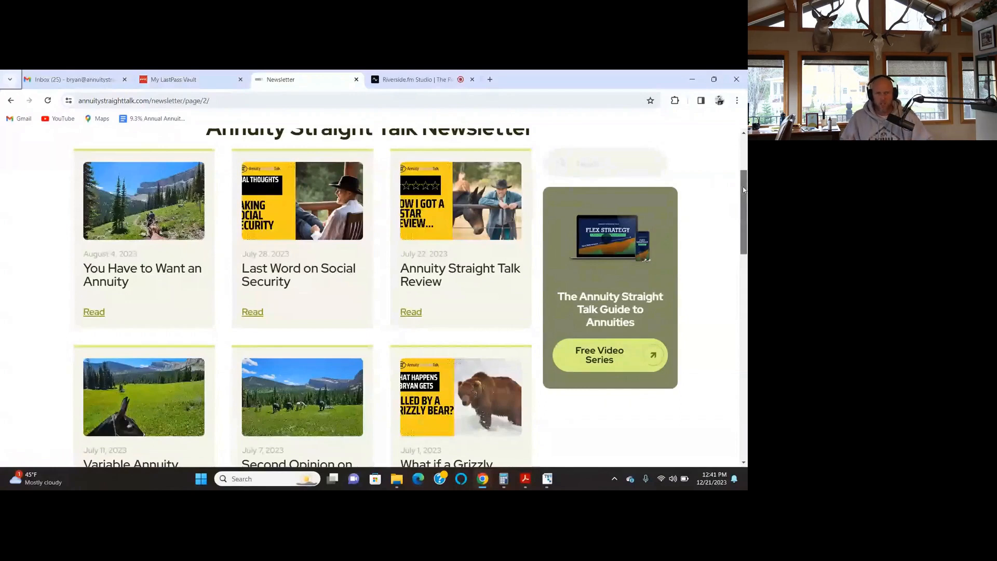
scroll(down, 3)
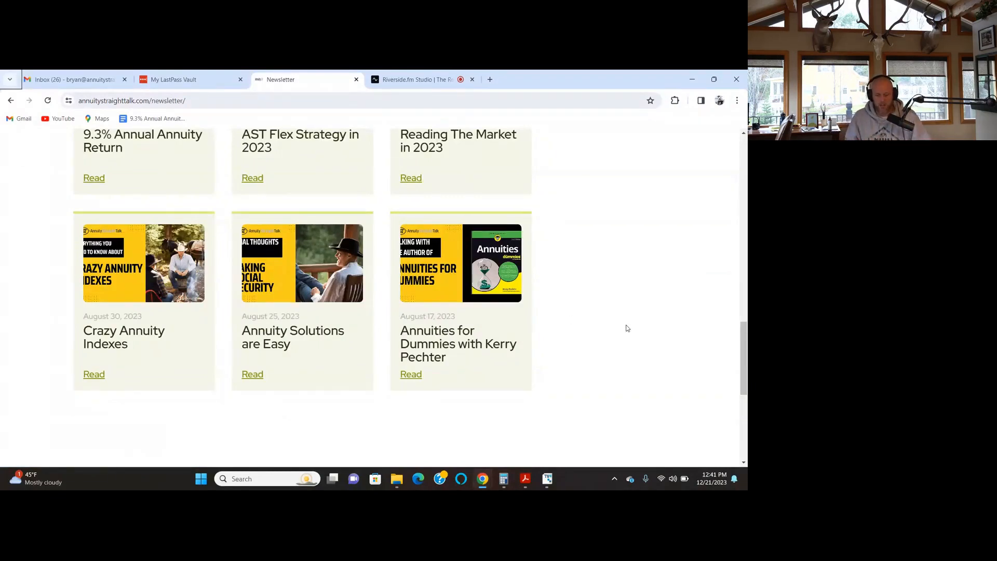
mouse_move(706, 360)
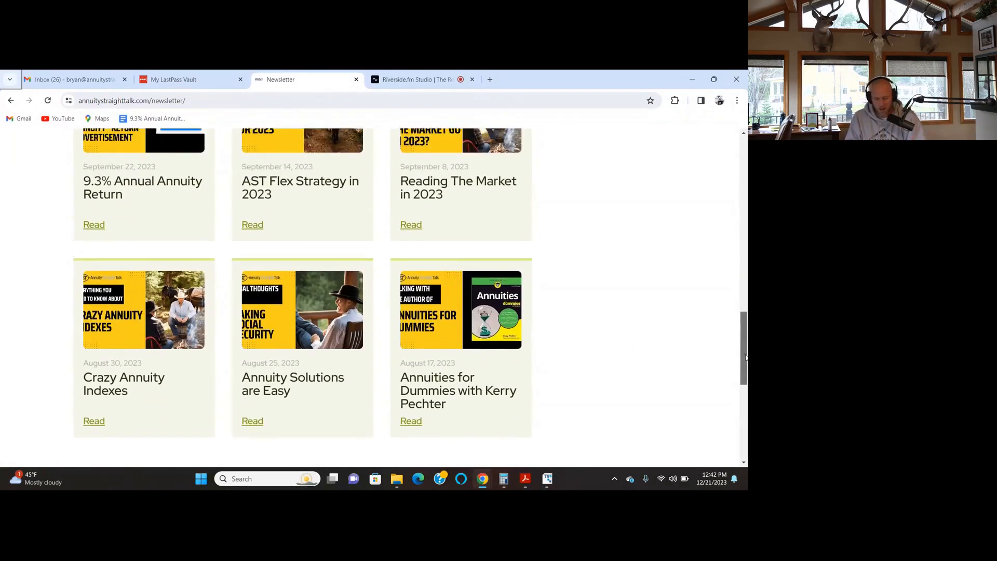
scroll(up, 3)
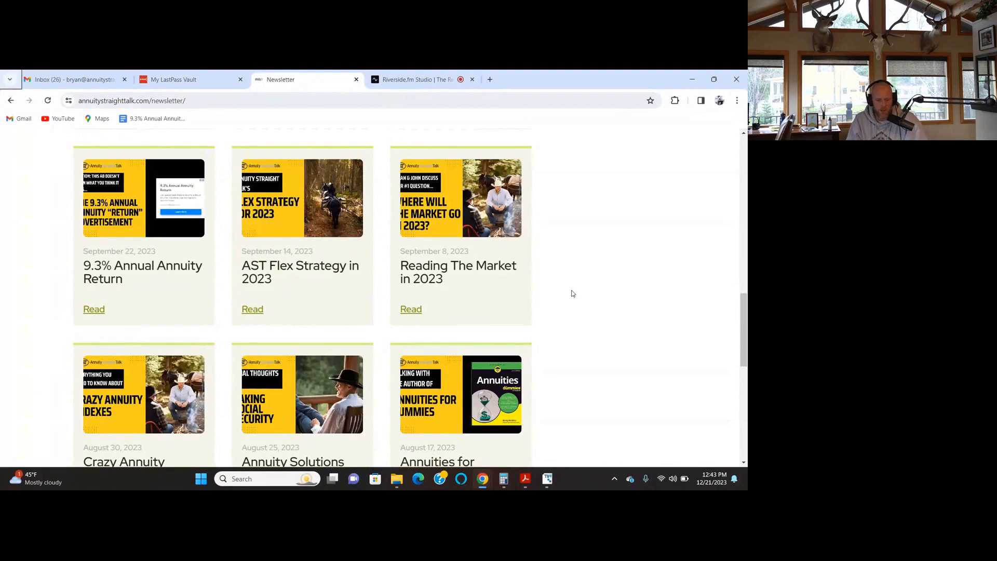
scroll(down, 3)
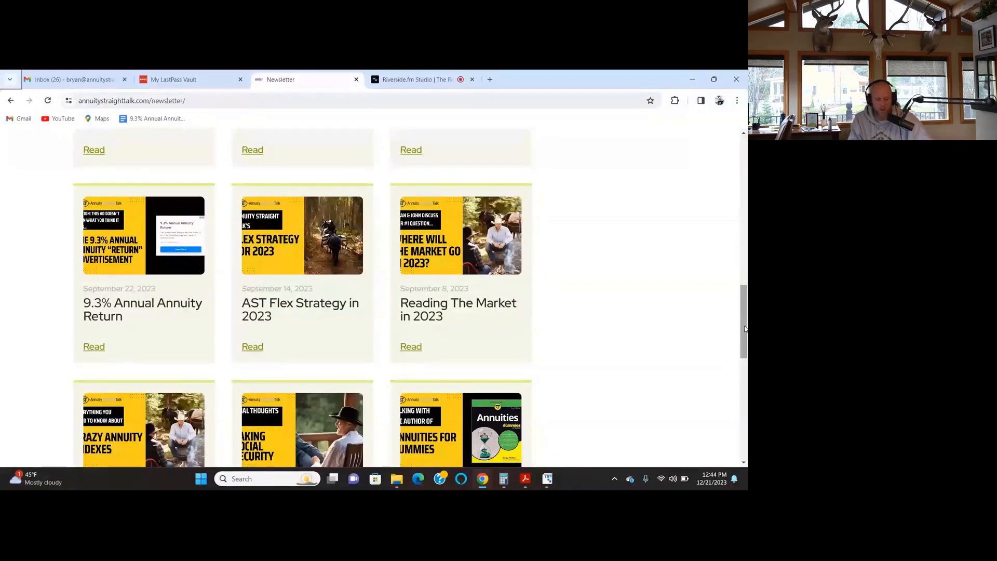
scroll(up, 3)
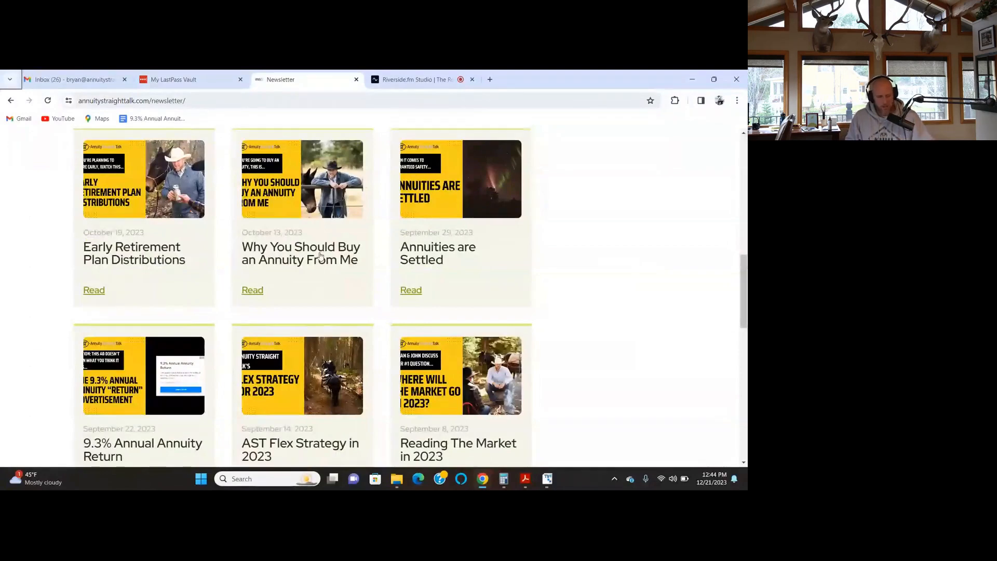
mouse_move(300, 252)
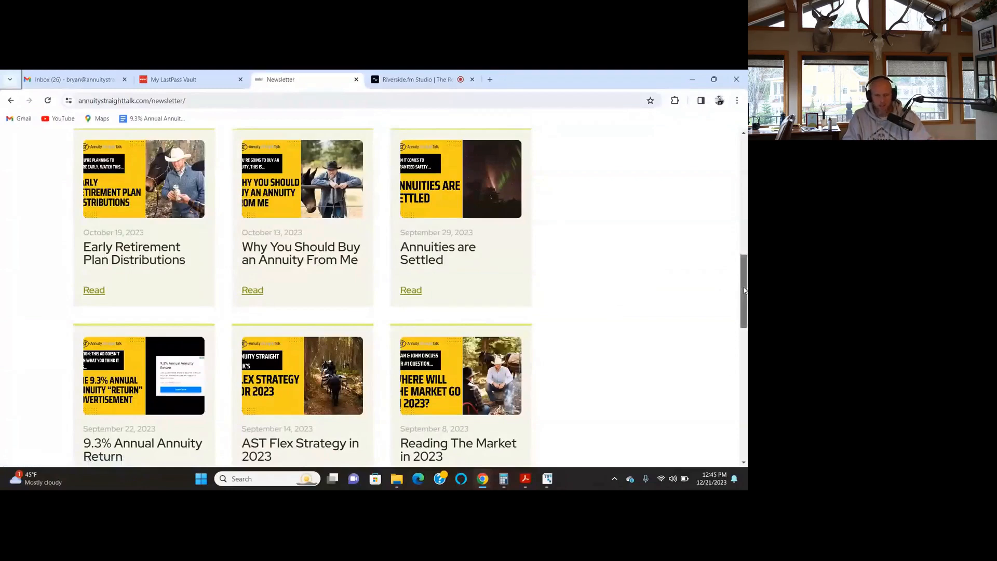
scroll(up, 3)
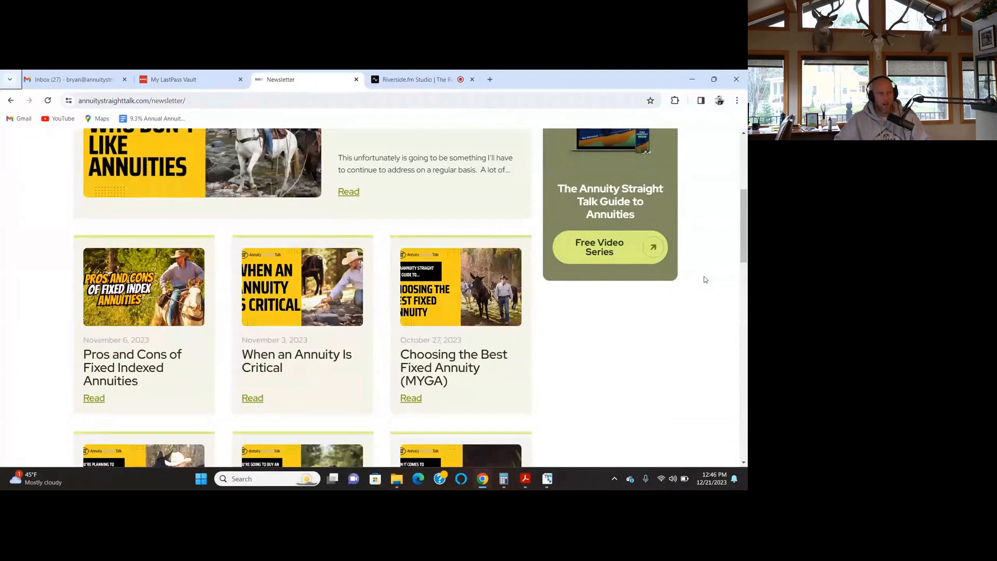
mouse_move(355, 358)
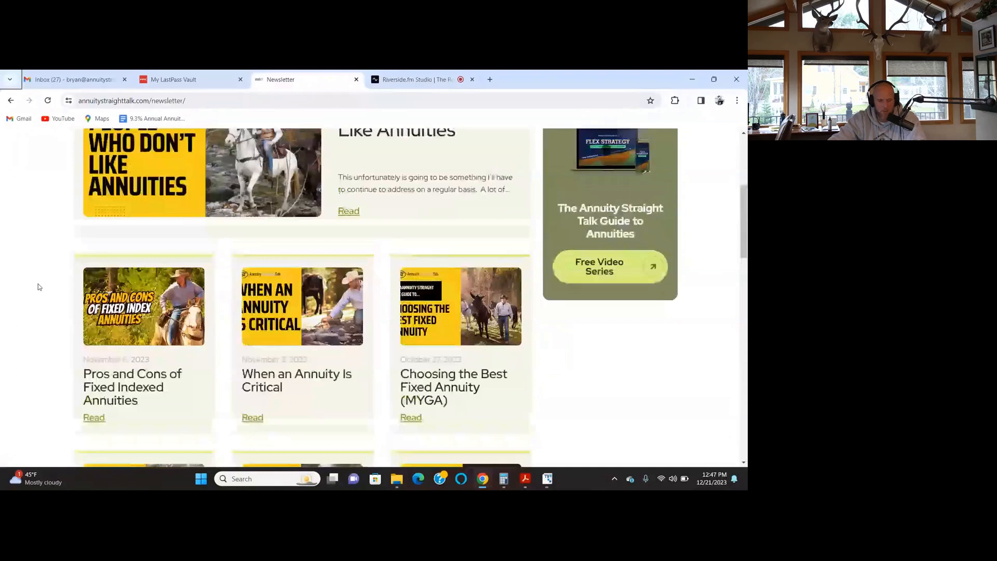
scroll(up, 3)
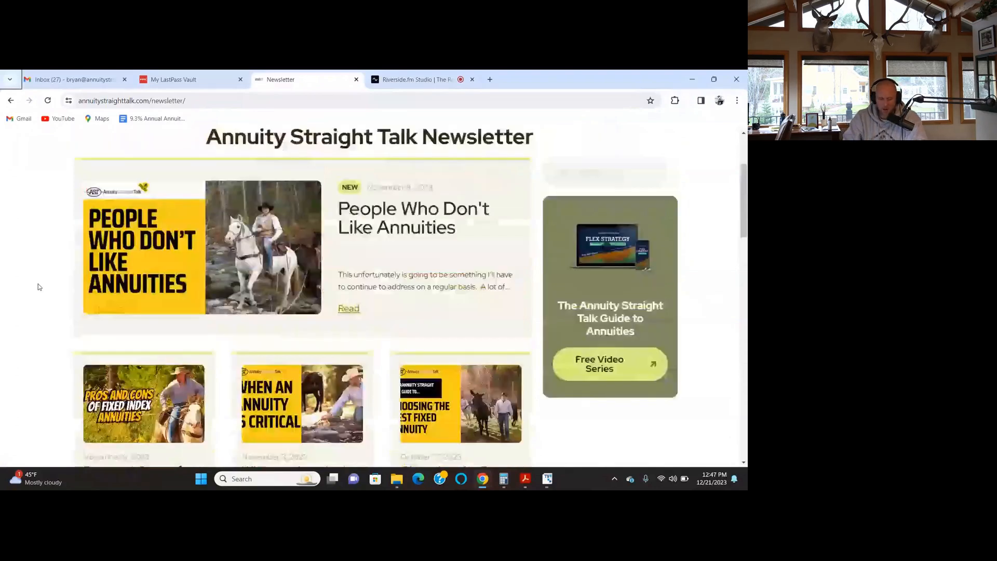
scroll(up, 3)
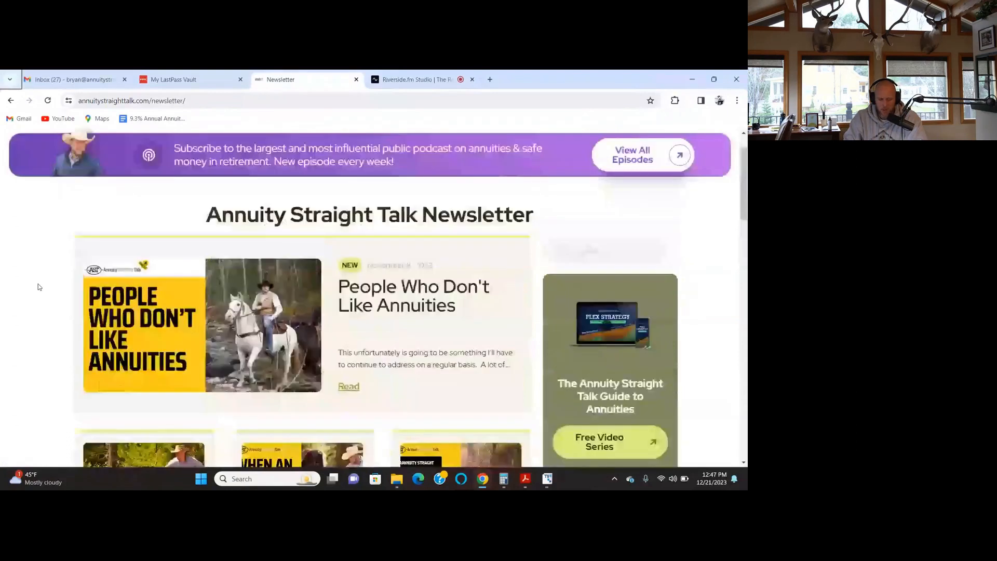